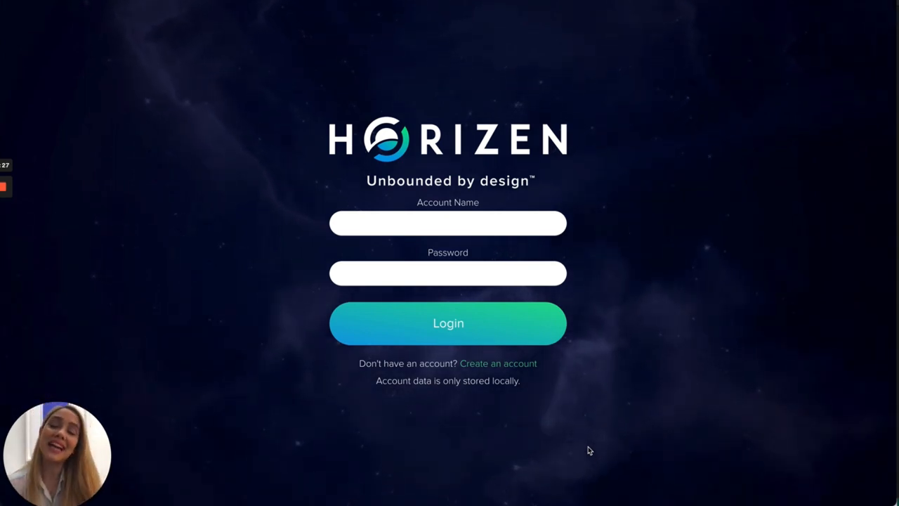
{"action": "mouse_move", "coordinate": [452, 62]}
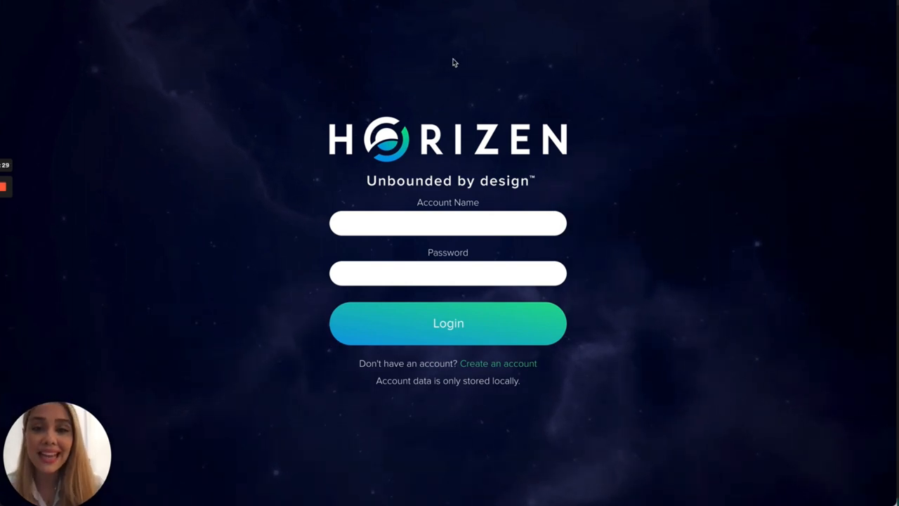
{"action": "mouse_move", "coordinate": [626, 222]}
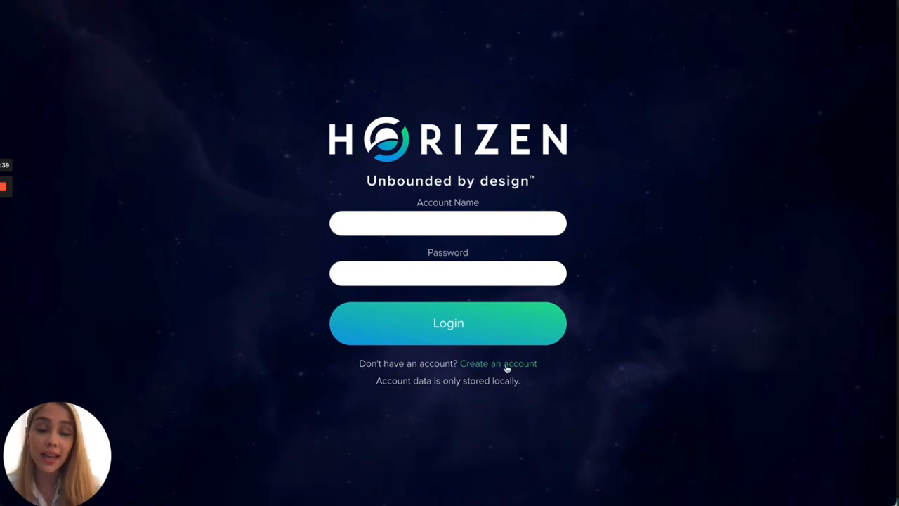
Step: Log in as account 'wallet' with its password, landing on the 1000 ZEN overview
{"action": "left_click", "coordinate": [497, 363]}
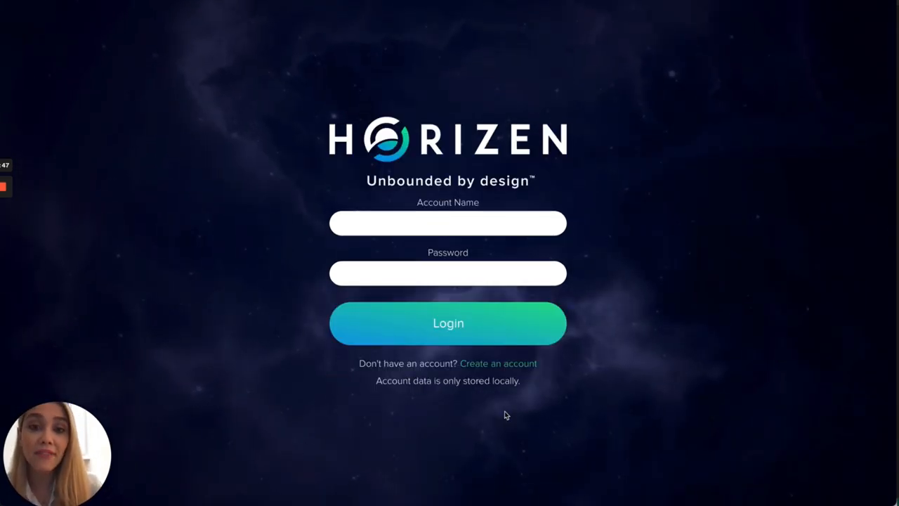
{"action": "left_click", "coordinate": [447, 222]}
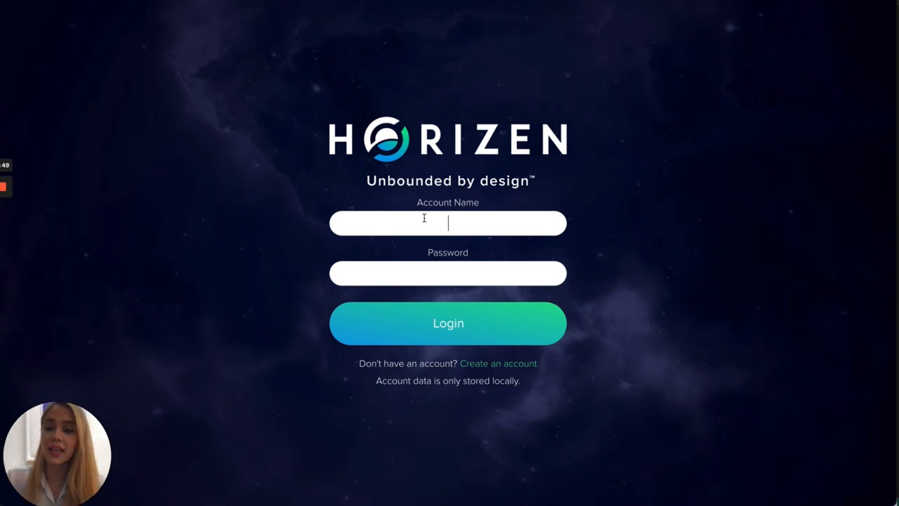
{"action": "type", "text": "wallet"}
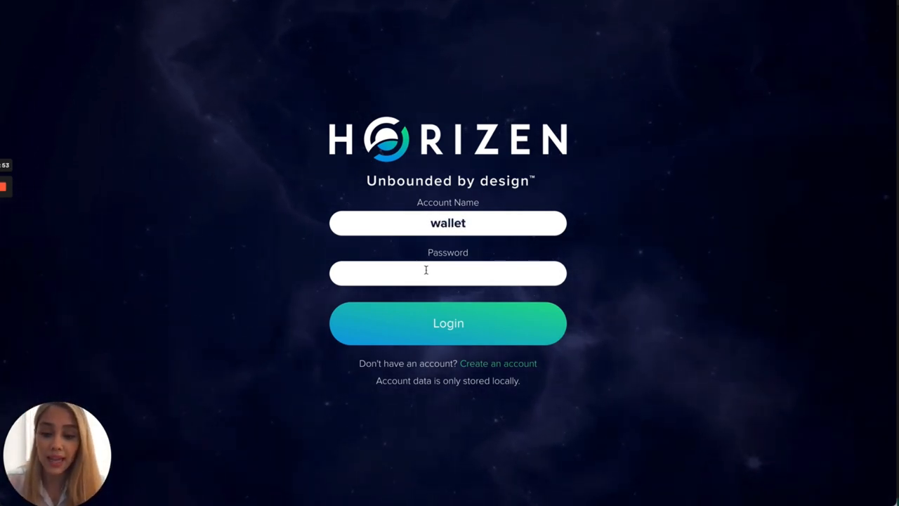
{"action": "type", "text": "•••••"}
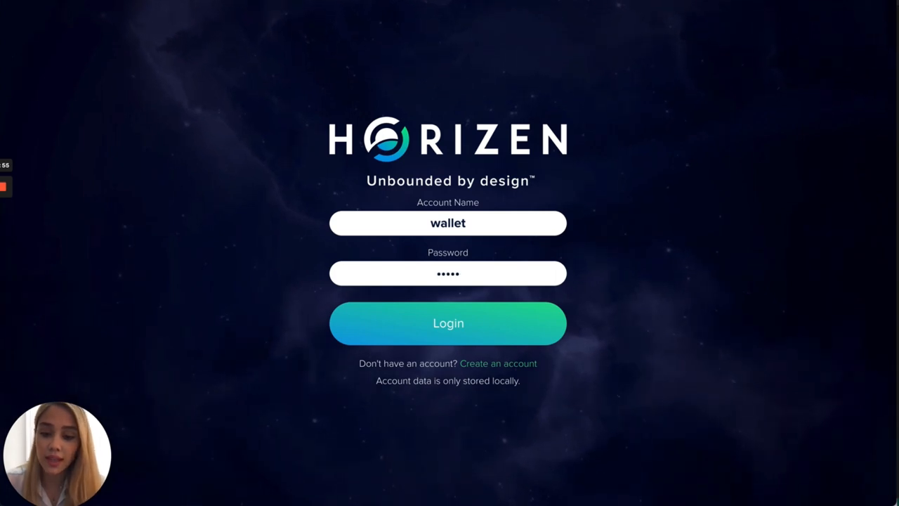
{"action": "type", "text": "••••"}
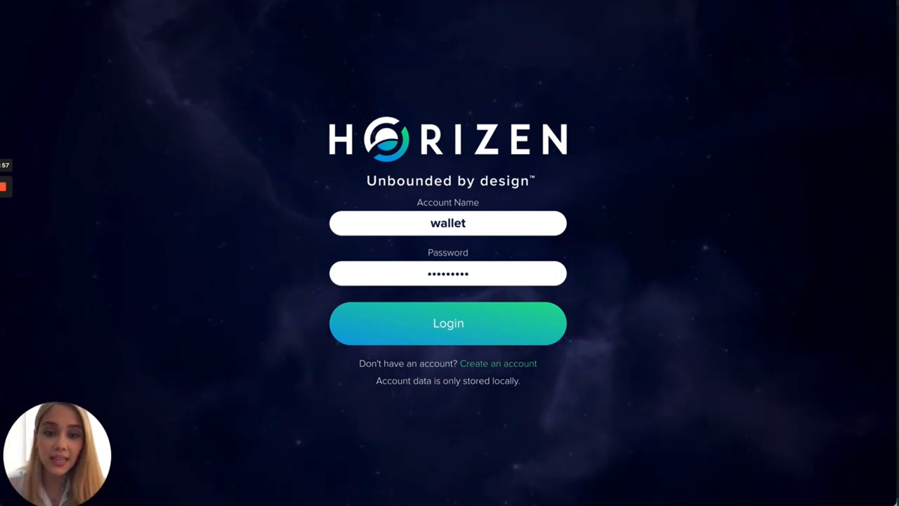
{"action": "left_click", "coordinate": [447, 323]}
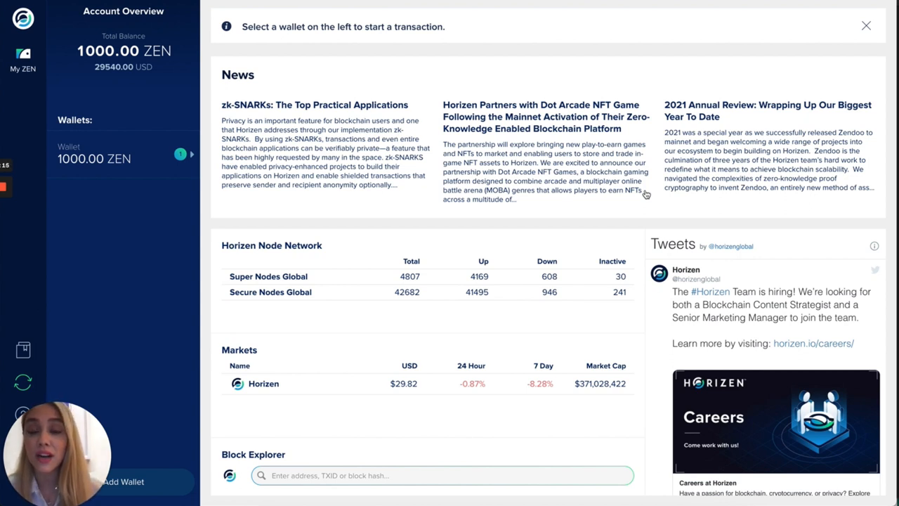
{"action": "mouse_move", "coordinate": [236, 232]}
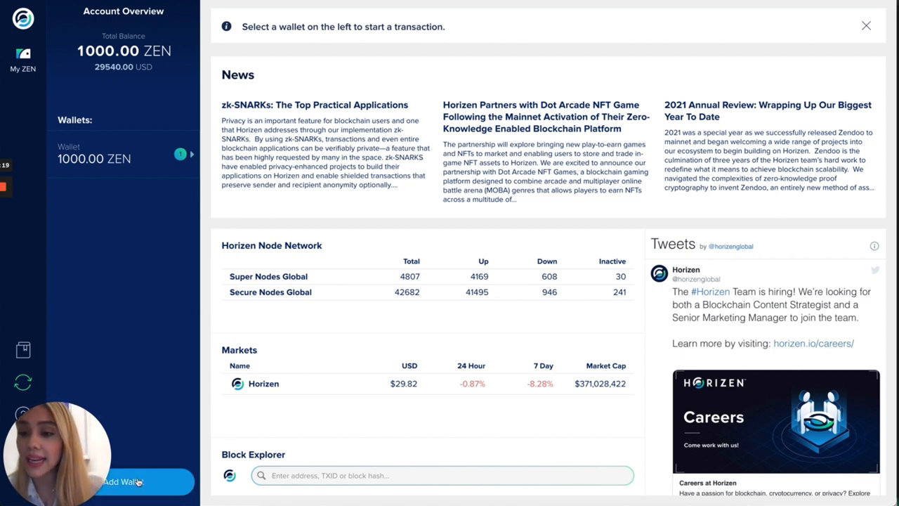
{"action": "left_click", "coordinate": [124, 480]}
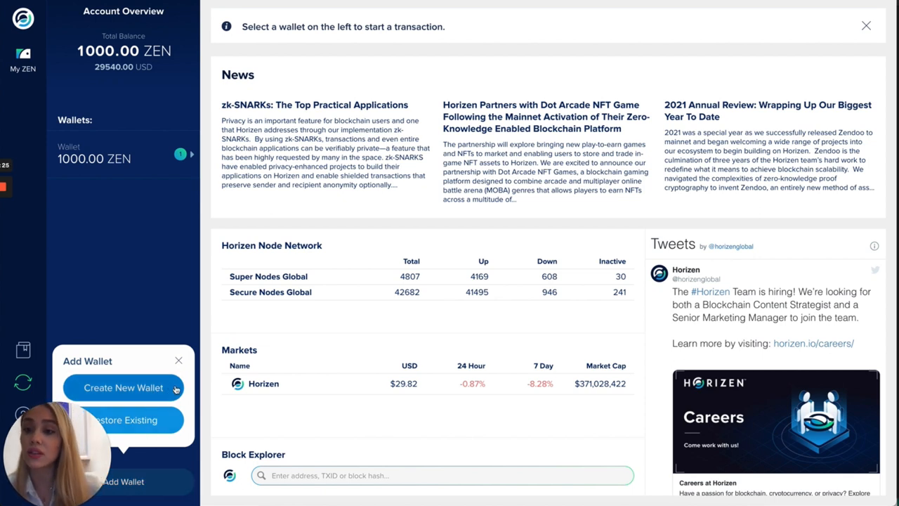
{"action": "mouse_move", "coordinate": [156, 388]}
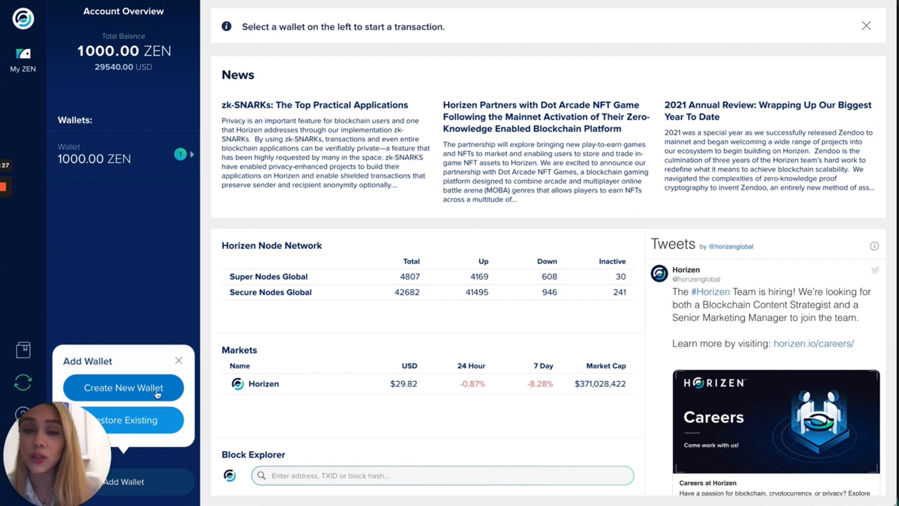
{"action": "mouse_move", "coordinate": [148, 430]}
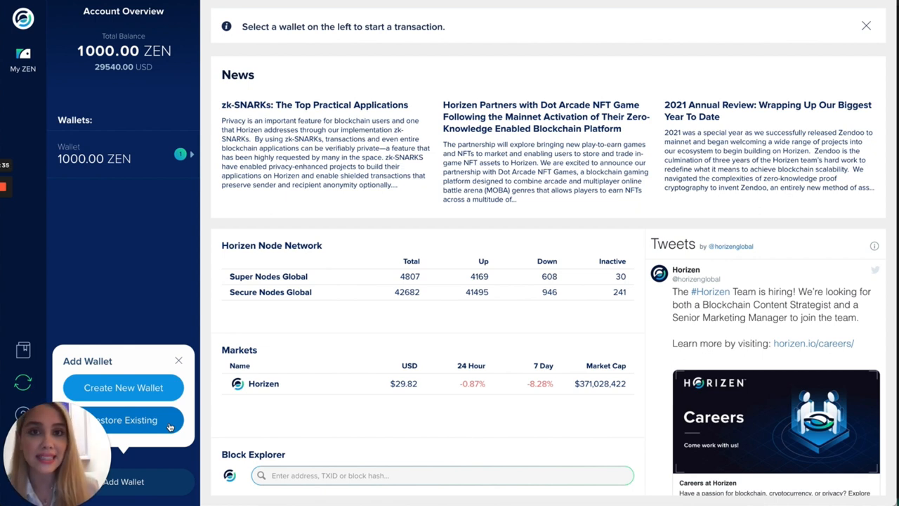
{"action": "mouse_move", "coordinate": [124, 388]}
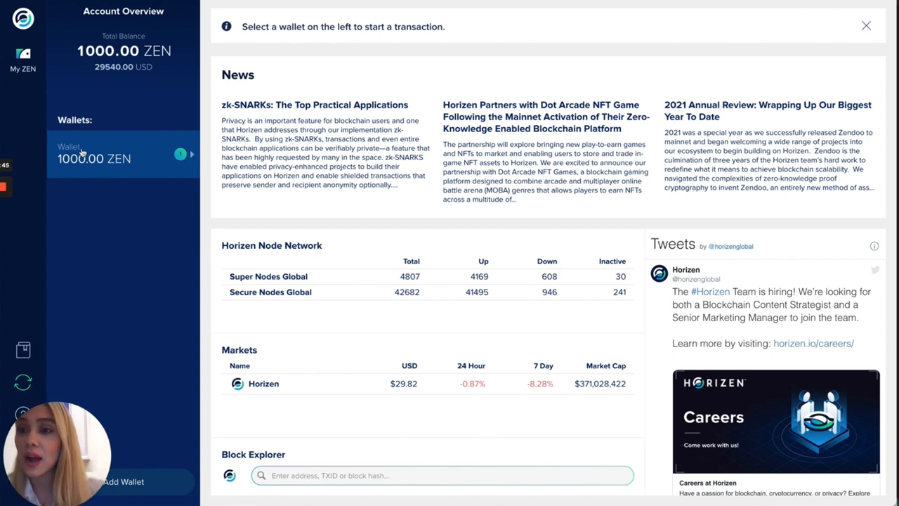
Step: Select the wallet's Address 1 and switch to its Send form
{"action": "left_click", "coordinate": [94, 154]}
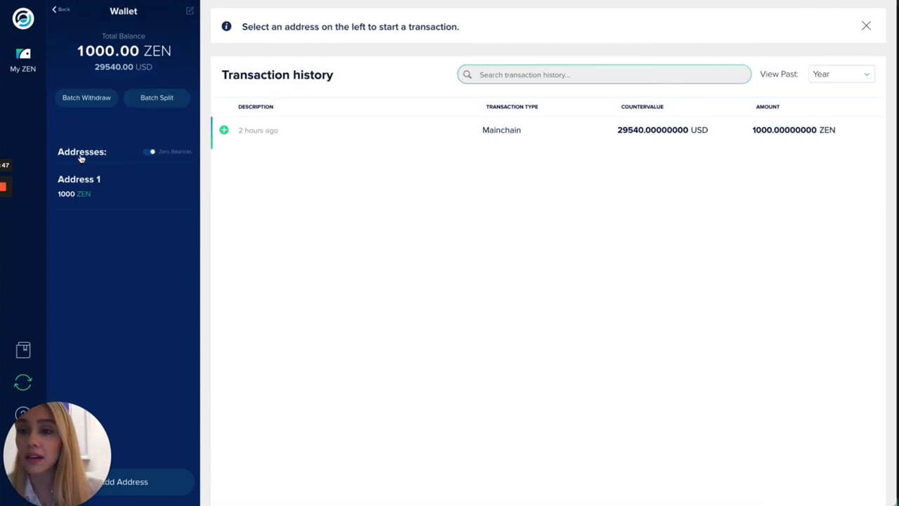
{"action": "mouse_move", "coordinate": [190, 62]}
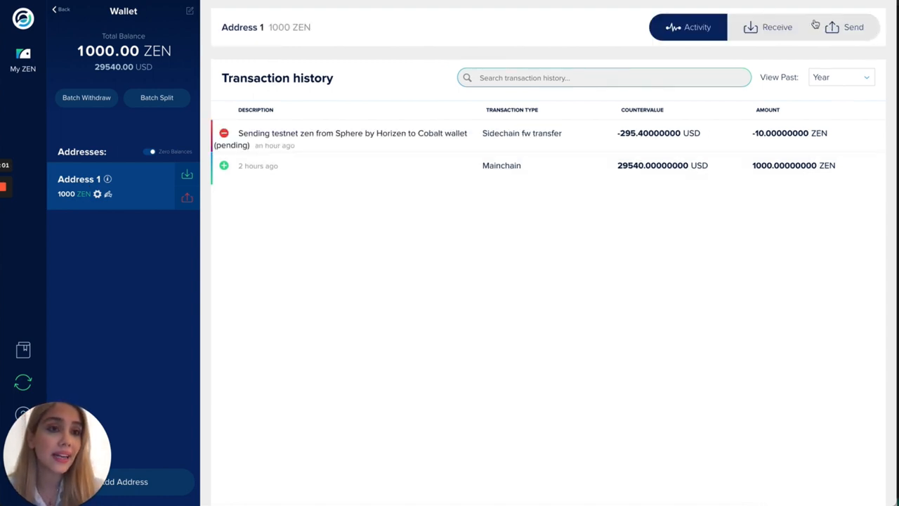
{"action": "left_click", "coordinate": [845, 27]}
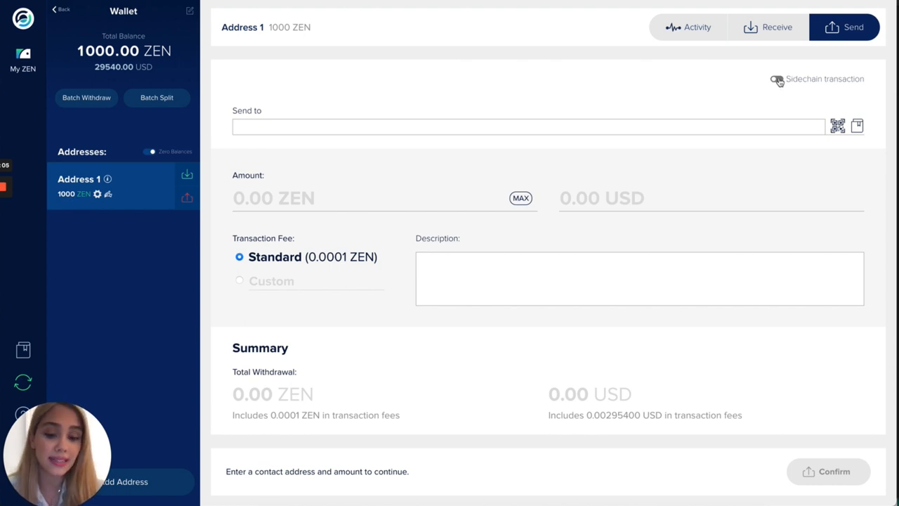
Step: Make it a sidechain transaction targeting unnamed sidechain 0561 2f21…7450f3d1
{"action": "left_click", "coordinate": [778, 78]}
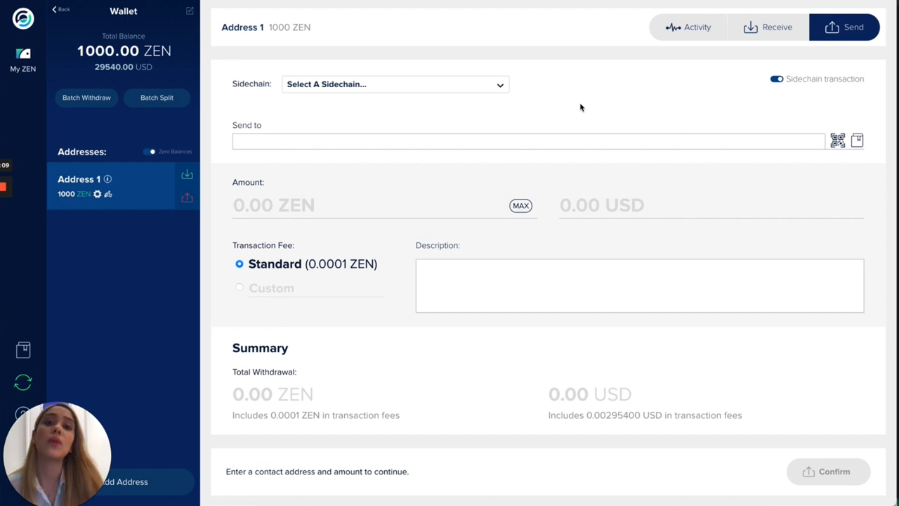
{"action": "left_click", "coordinate": [393, 85]}
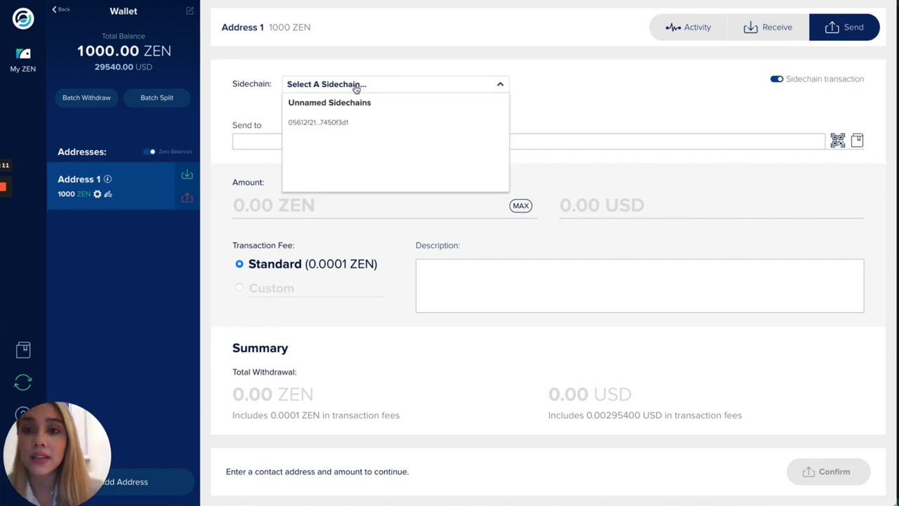
{"action": "mouse_move", "coordinate": [330, 90]}
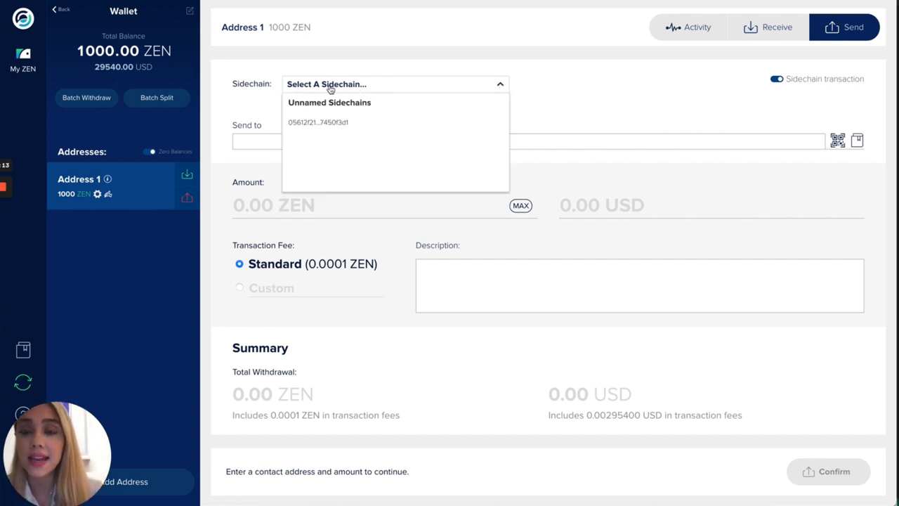
{"action": "mouse_move", "coordinate": [387, 126]}
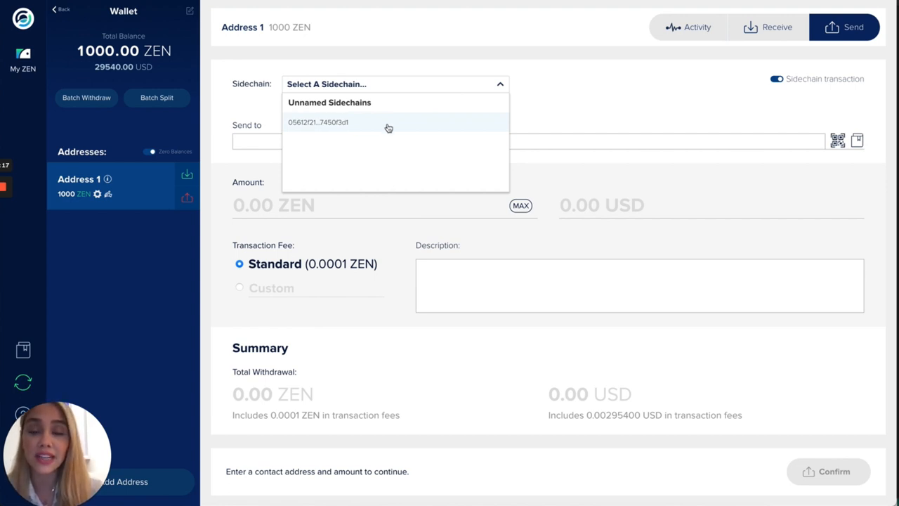
{"action": "left_click", "coordinate": [318, 121]}
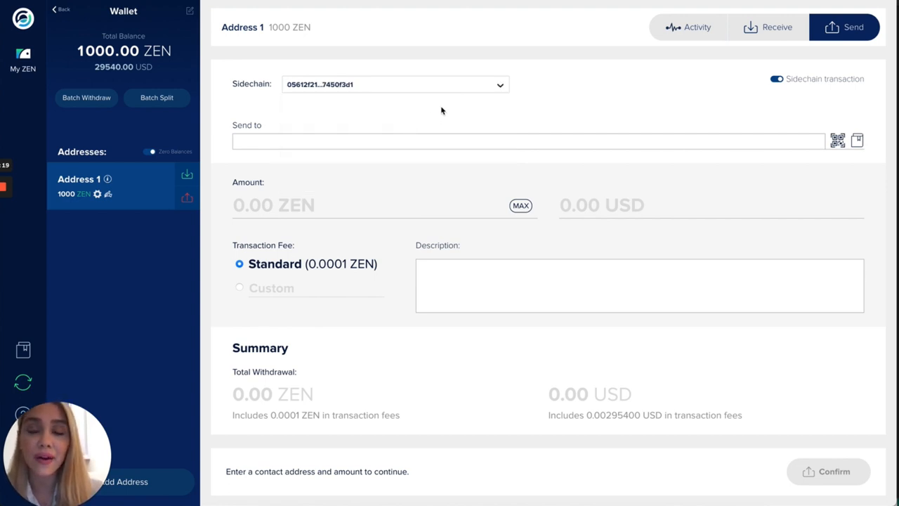
{"action": "mouse_move", "coordinate": [511, 128]}
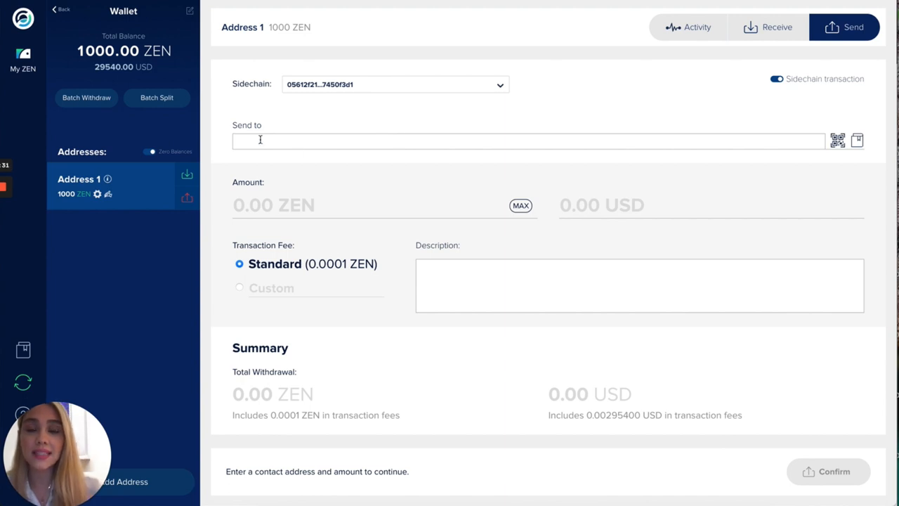
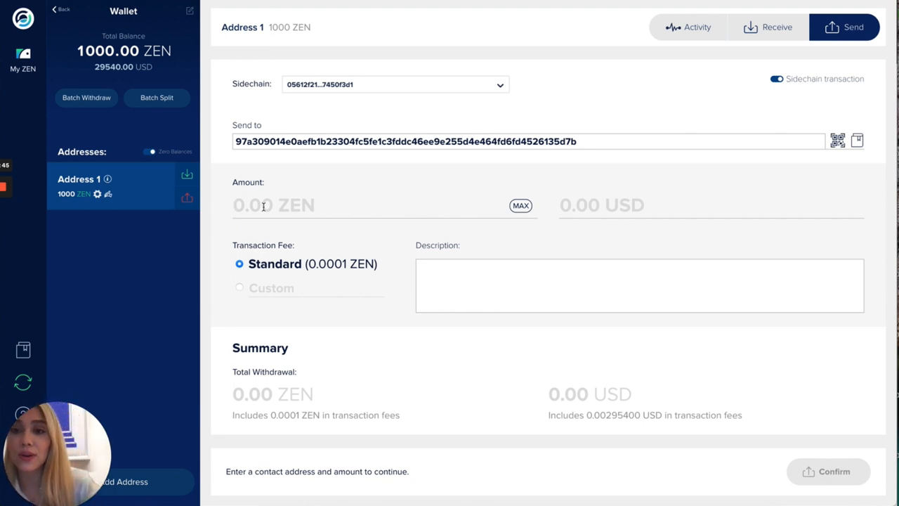
{"action": "type", "text": "10"}
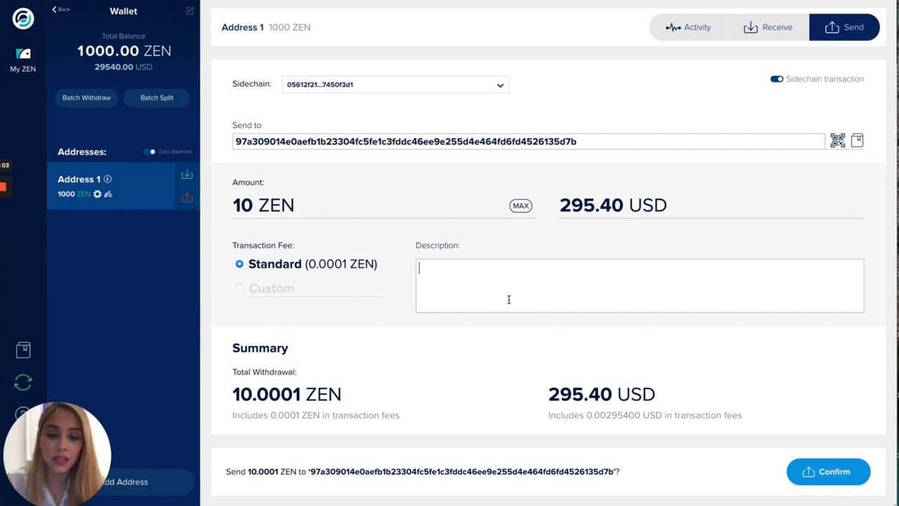
{"action": "type", "text": "Test"}
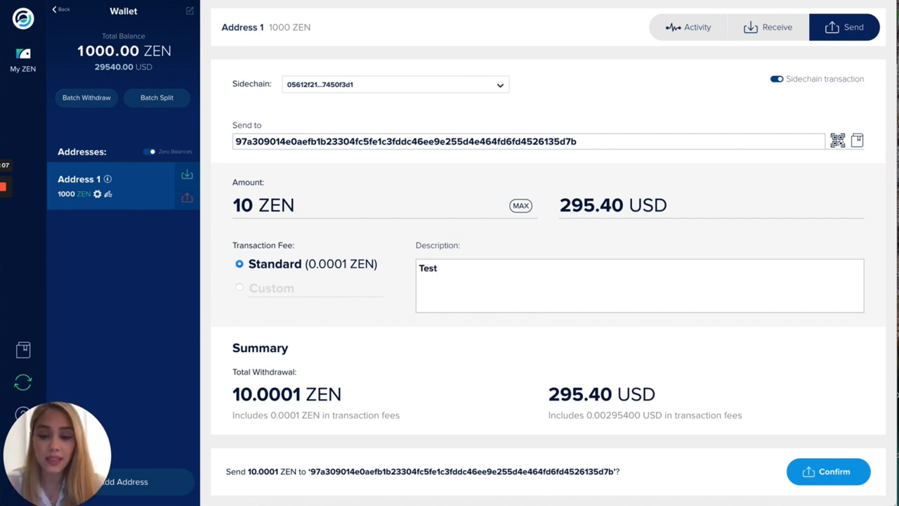
{"action": "type", "text": "sending ze"}
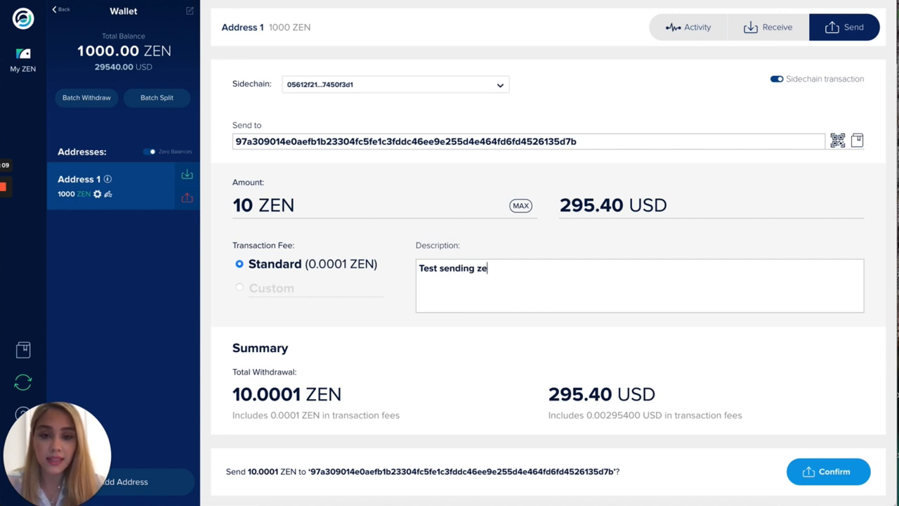
{"action": "type", "text": "n to cobalt"}
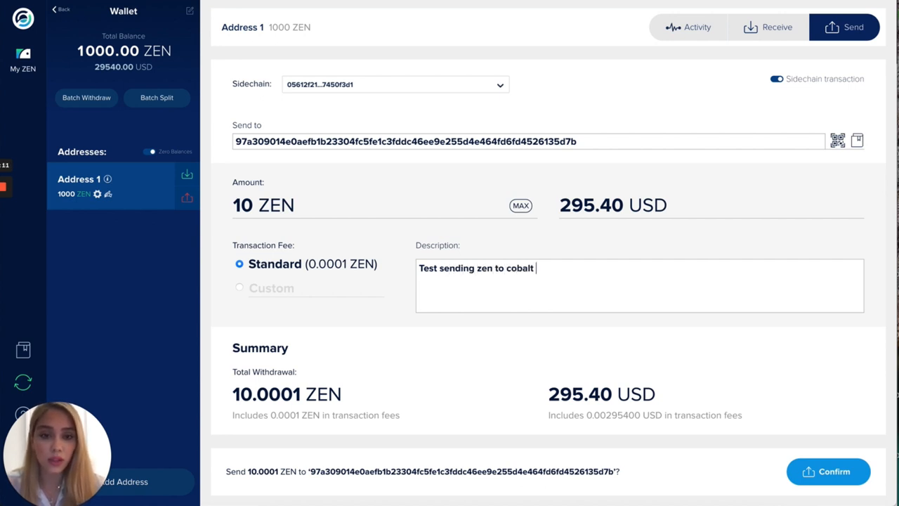
{"action": "type", "text": "wallet"}
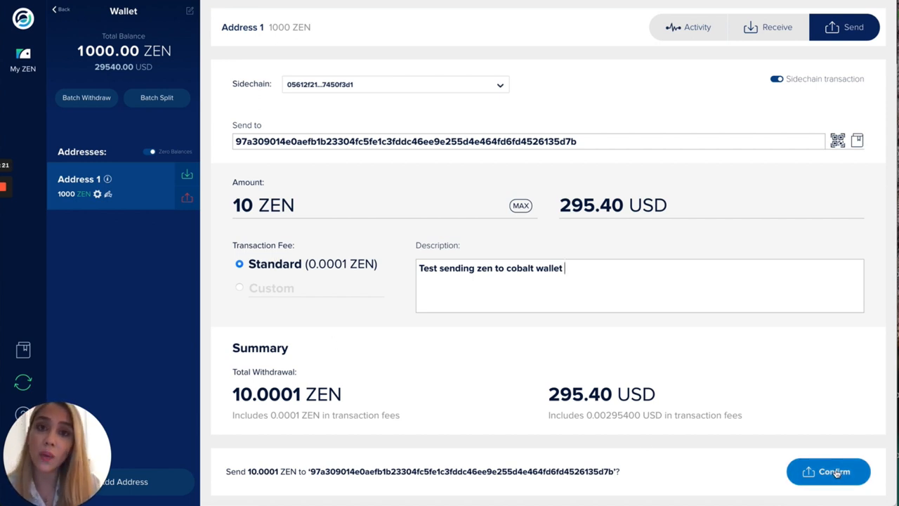
Step: Confirm the 10 ZEN sidechain transfer so it reports success with a transaction ID
{"action": "left_click", "coordinate": [827, 472]}
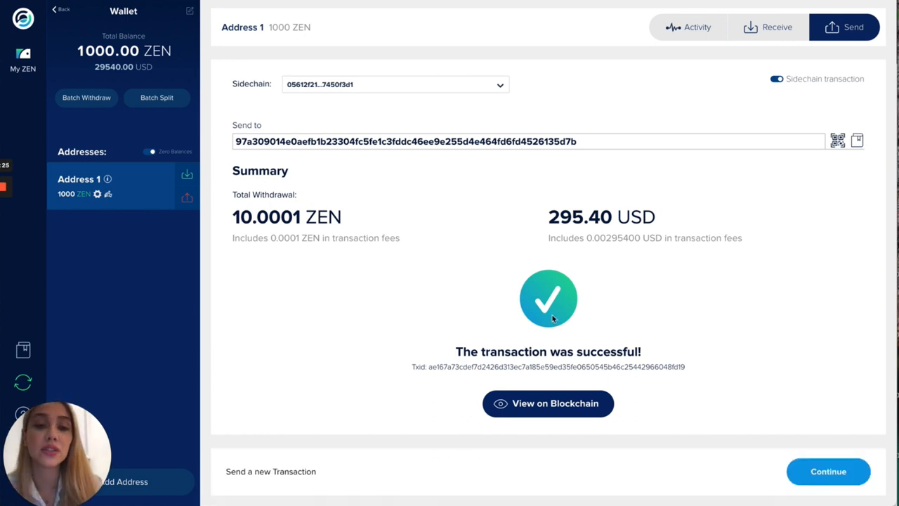
{"action": "mouse_move", "coordinate": [682, 399]}
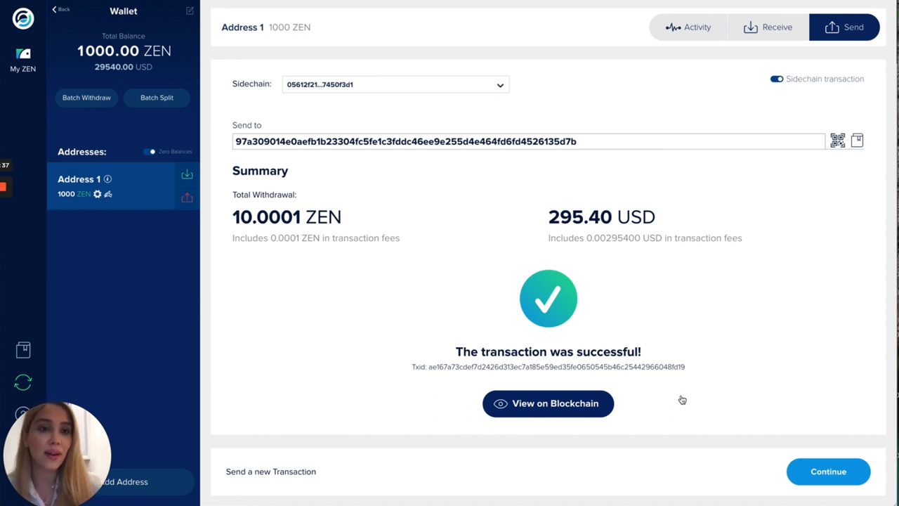
{"action": "mouse_move", "coordinate": [756, 52]}
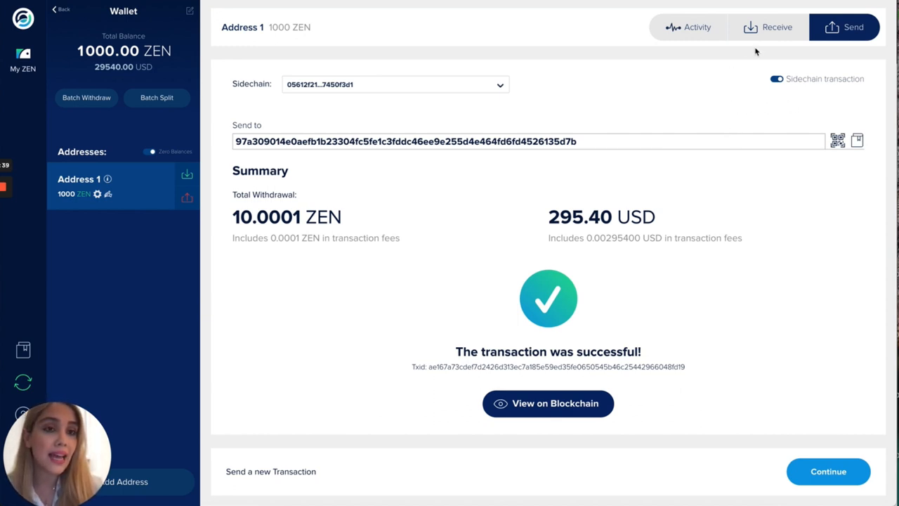
Step: View Address 1's Activity history listing the 10 ZEN sidechain transfer as pending
{"action": "left_click", "coordinate": [697, 27]}
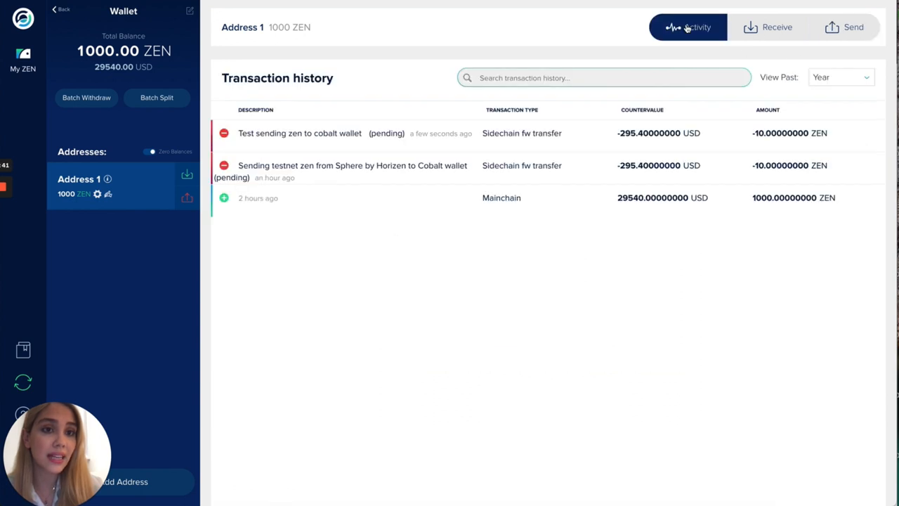
{"action": "mouse_move", "coordinate": [336, 168]}
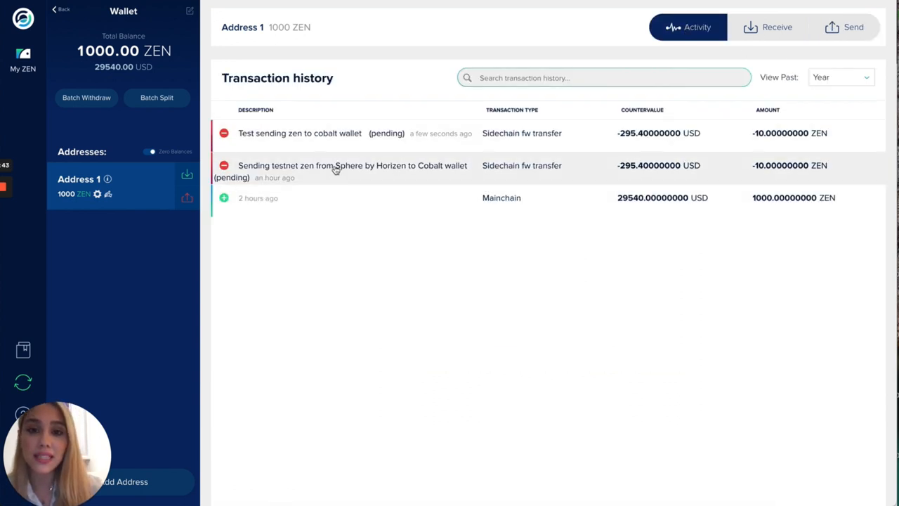
{"action": "mouse_move", "coordinate": [314, 145]}
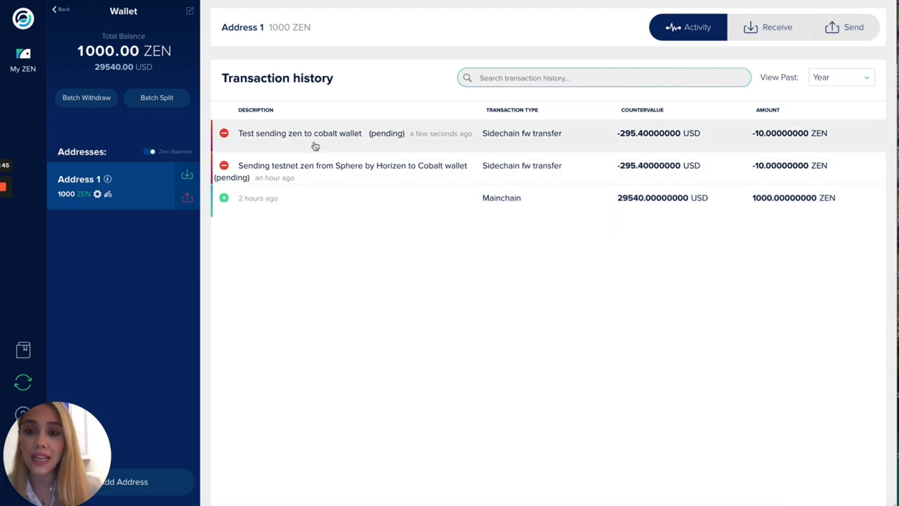
{"action": "mouse_move", "coordinate": [405, 354]}
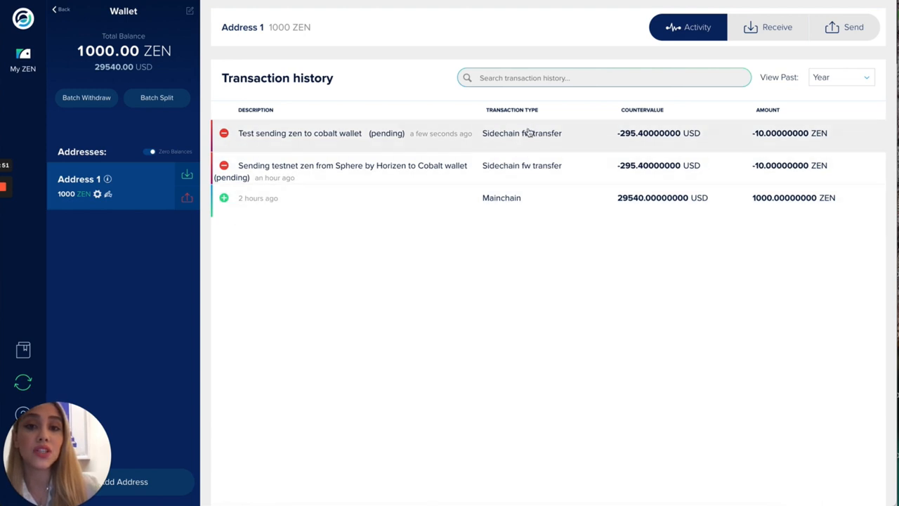
{"action": "mouse_move", "coordinate": [523, 173]}
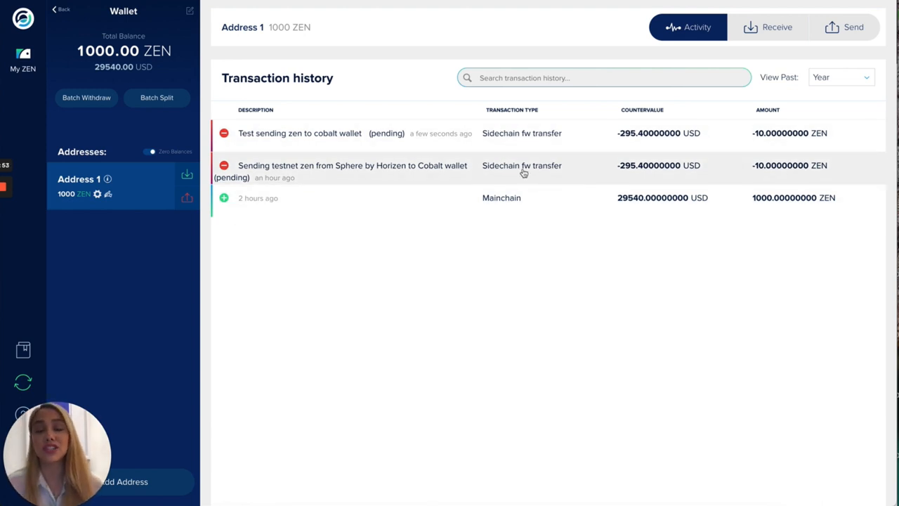